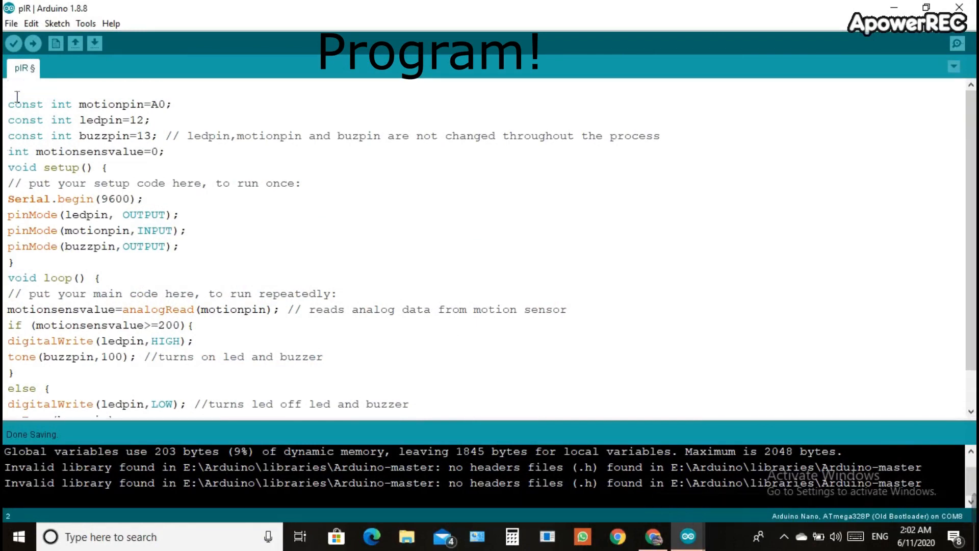
Step: Add header comment lines //E-INNOVATORS and //PIR SENSOR at the top of the sketch
type("//")
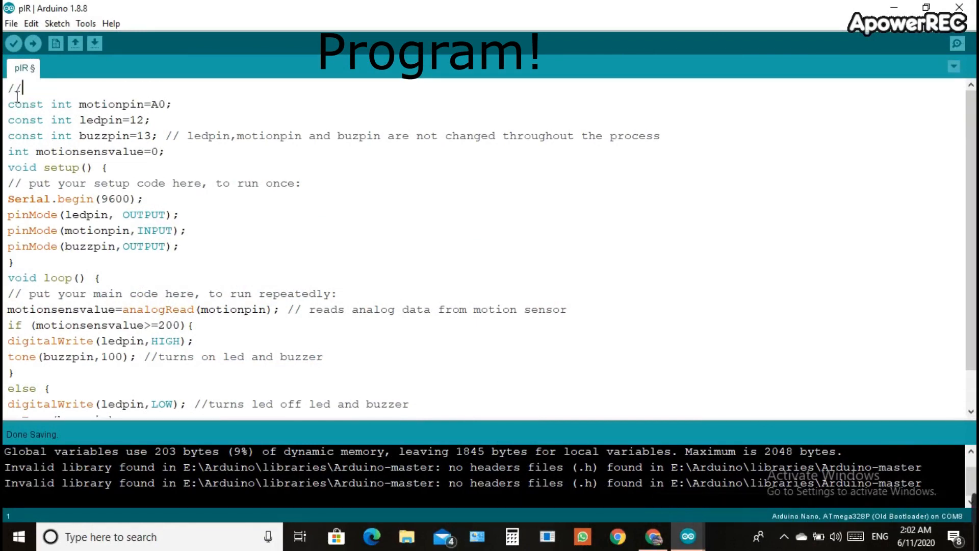
type("E")
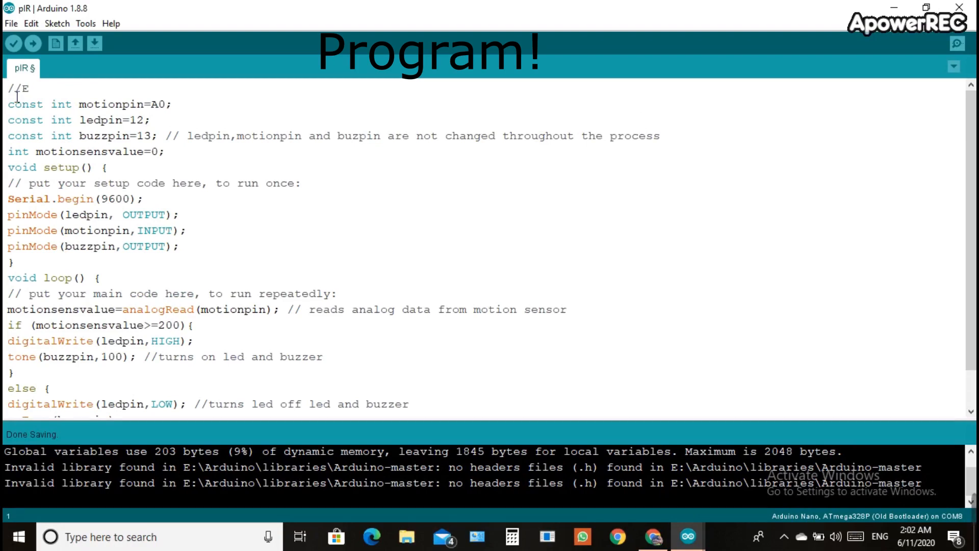
type("-INNOVATORS")
type("PI")
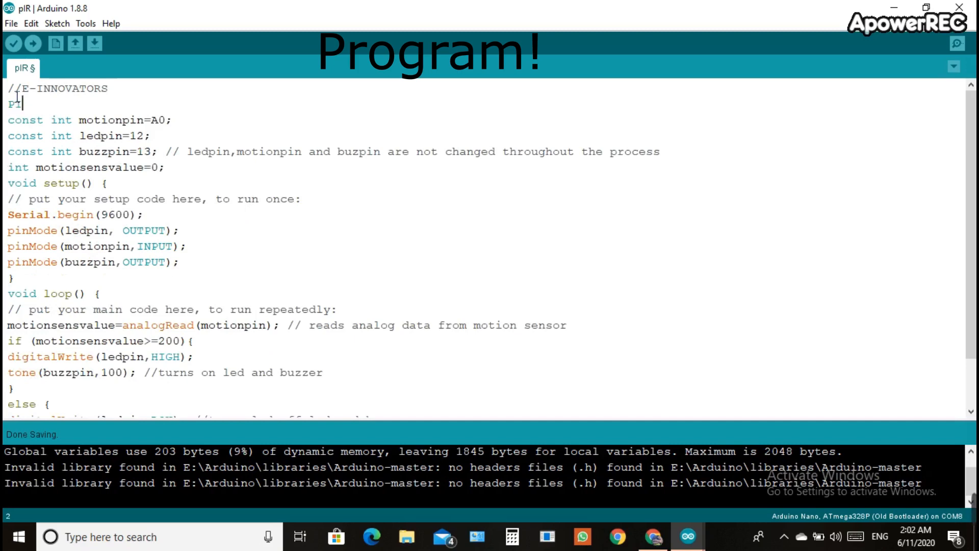
key("backspace")
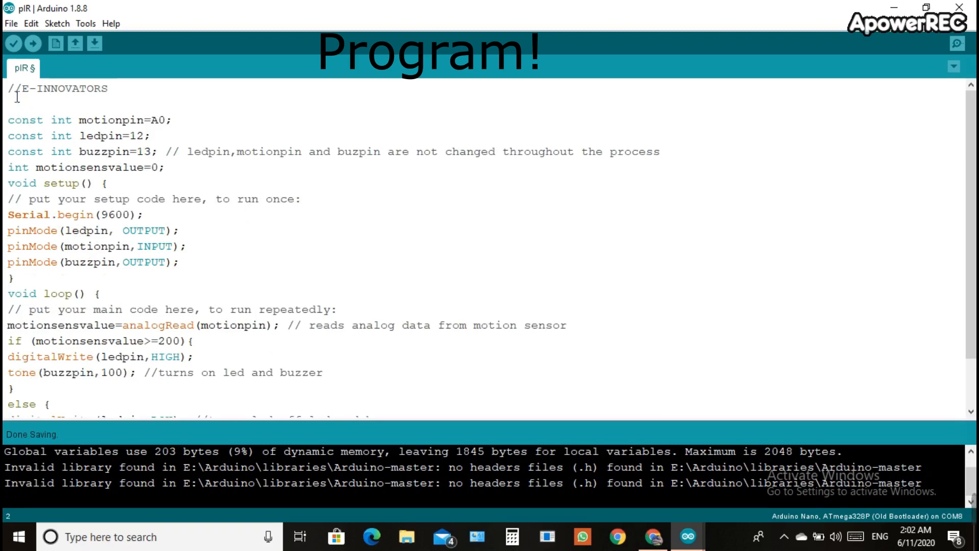
type("//PIR SENSOR")
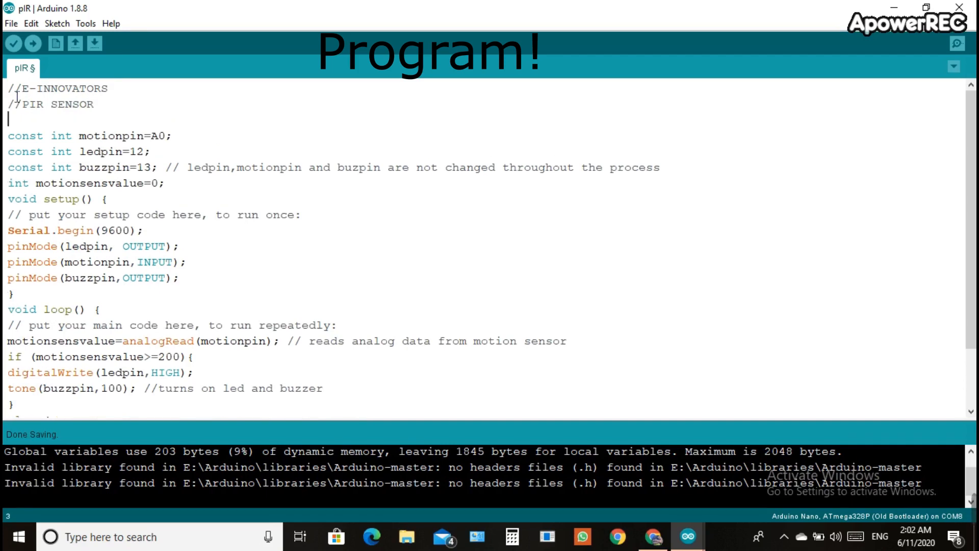
left_click(86, 23)
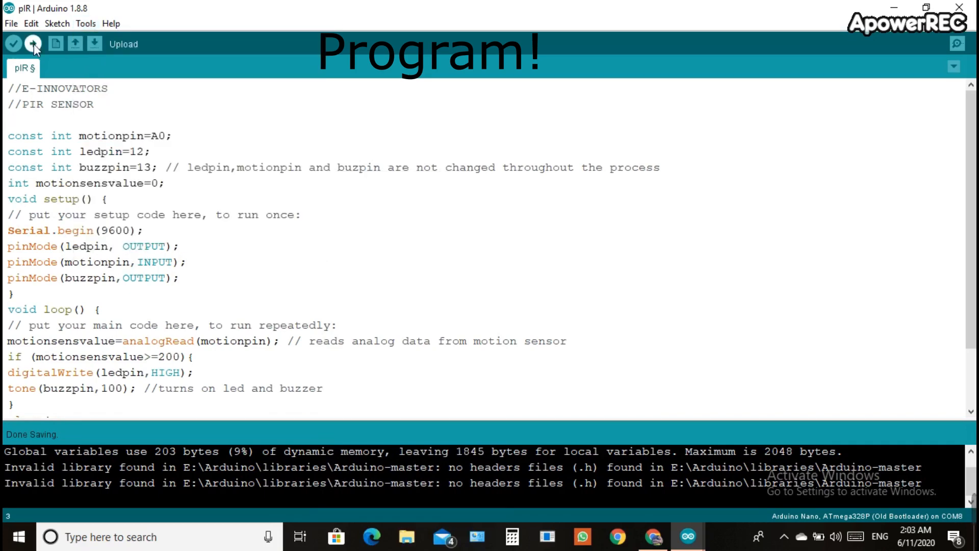
Step: Compile the PIR sensor sketch and upload it to the Arduino Nano
left_click(33, 44)
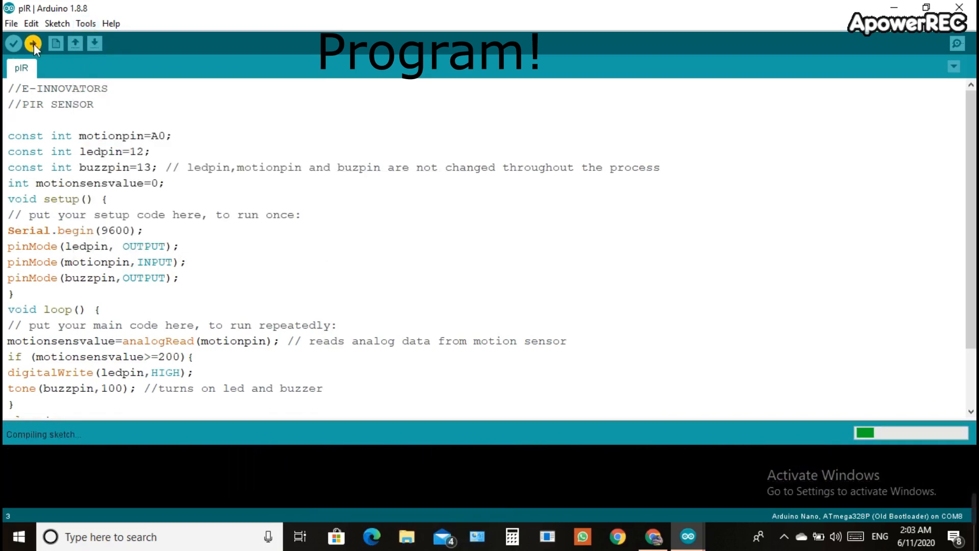